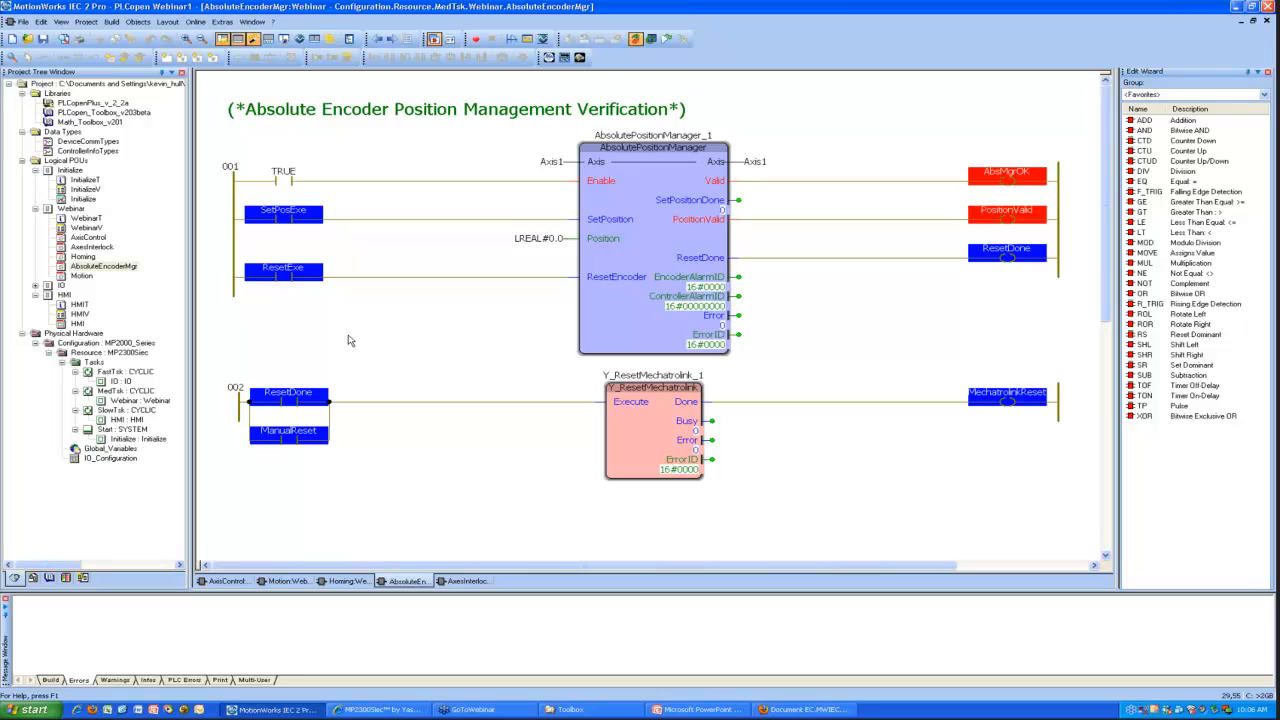
{"action": "mouse_move", "coordinate": [293, 287]}
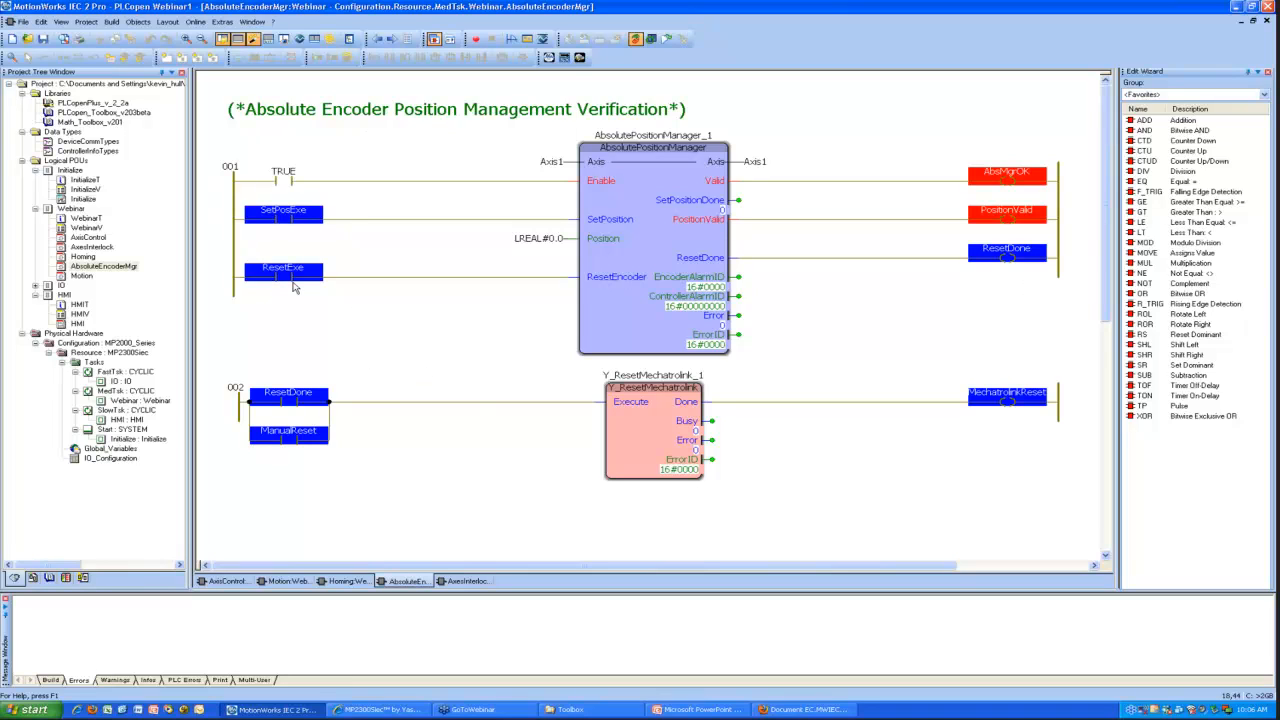
{"action": "mouse_move", "coordinate": [488, 356]}
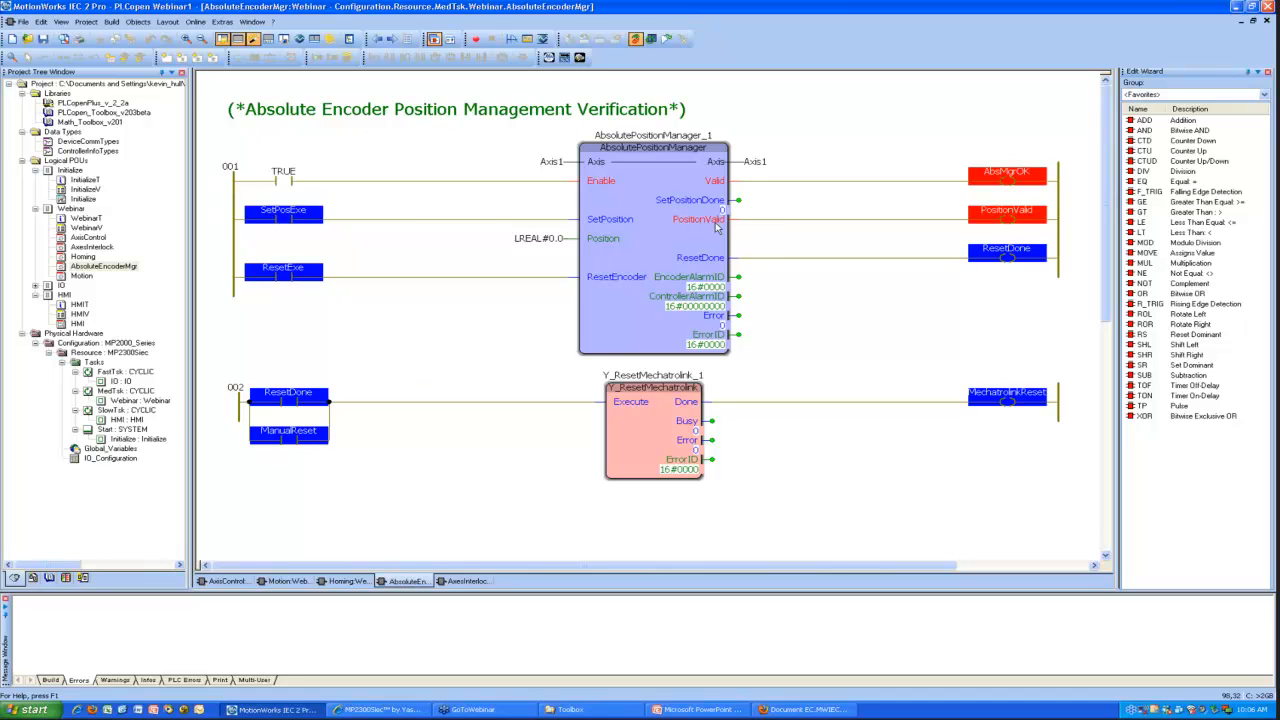
{"action": "mouse_move", "coordinate": [702, 232]}
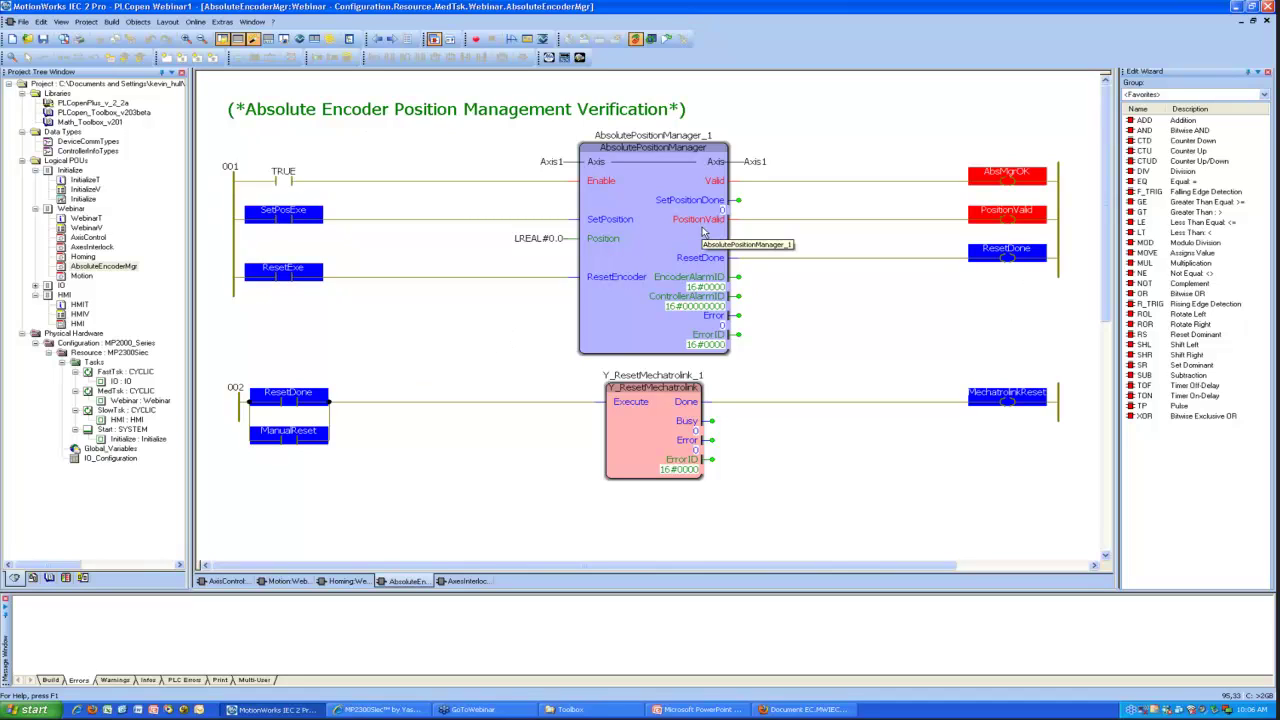
{"action": "mouse_move", "coordinate": [687, 228]}
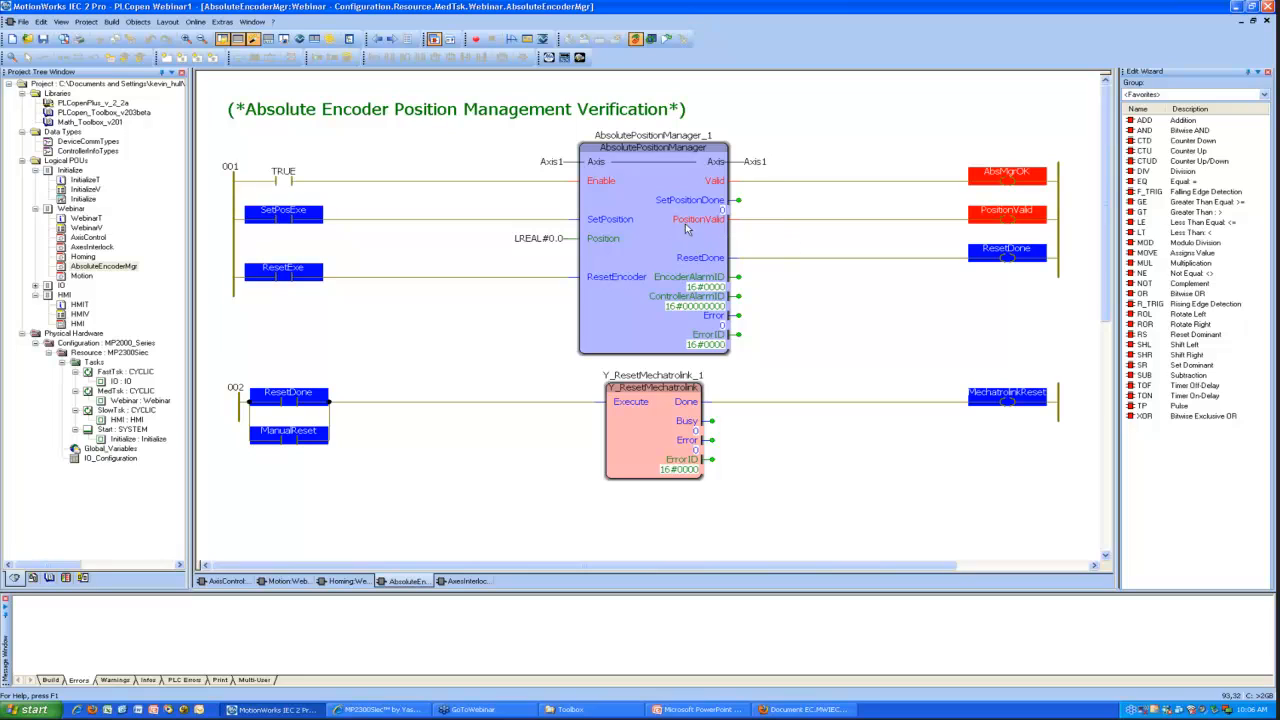
{"action": "mouse_move", "coordinate": [703, 228]}
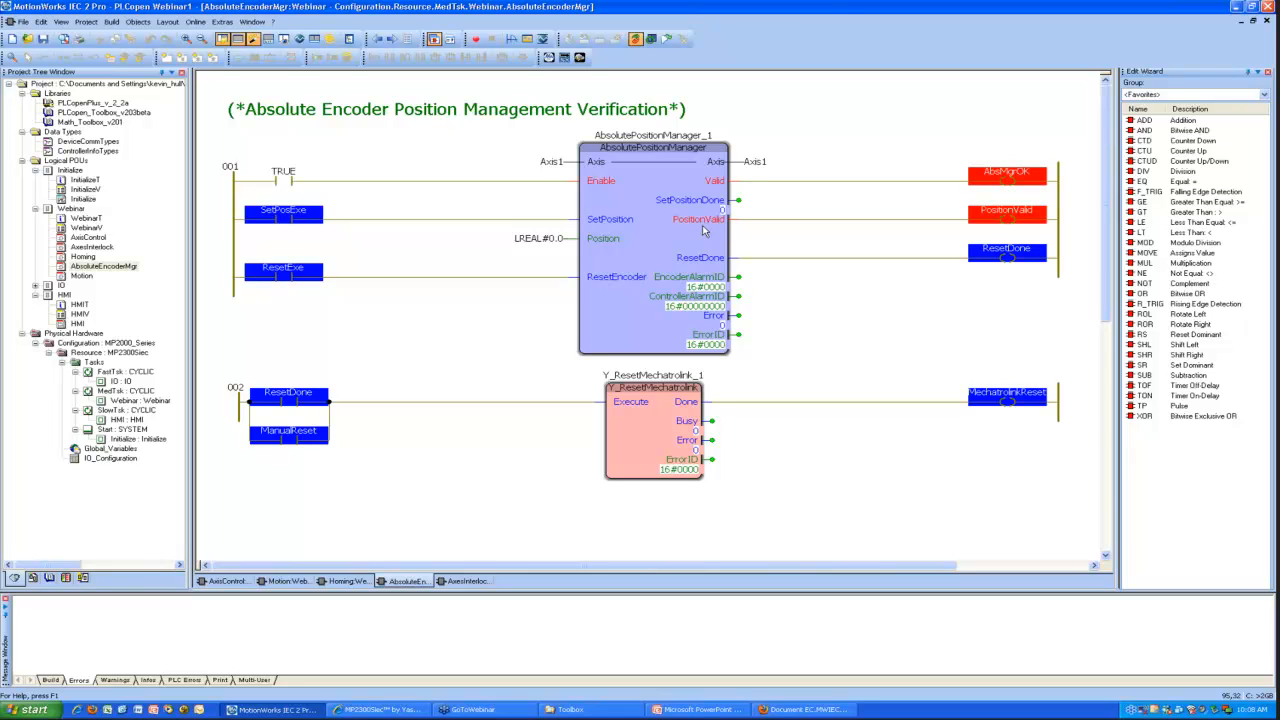
{"action": "mouse_move", "coordinate": [705, 355]}
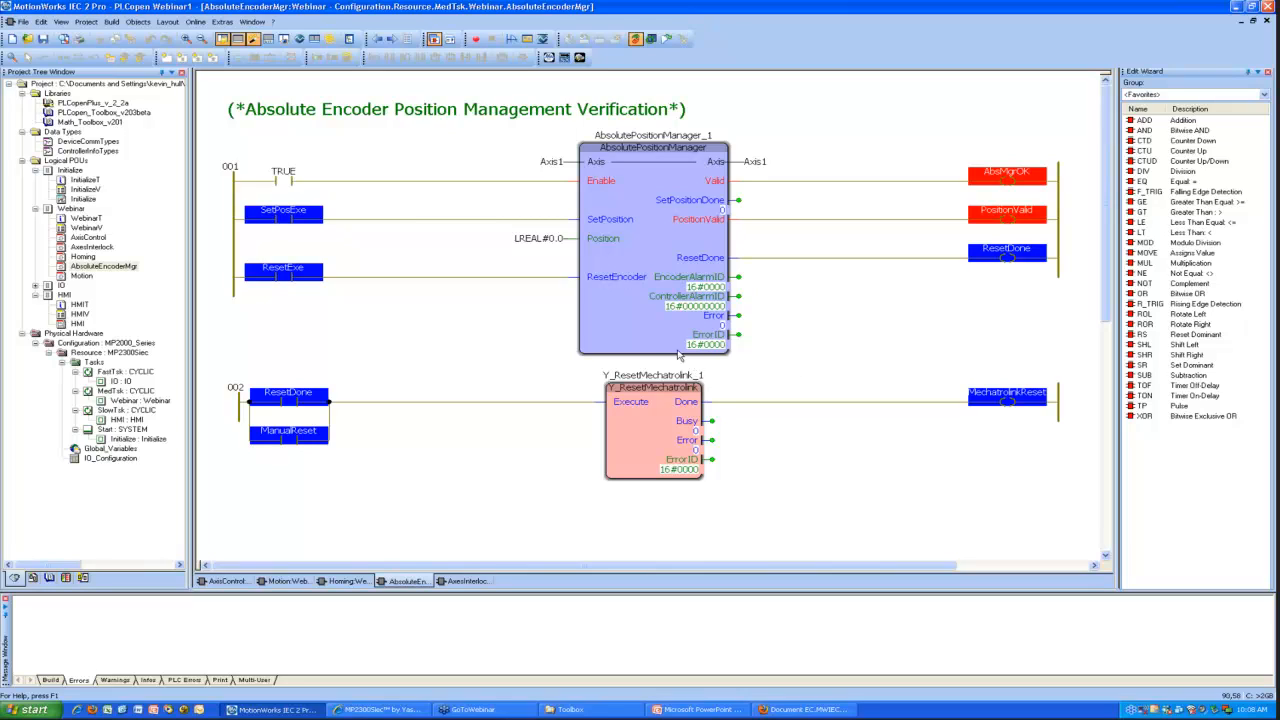
{"action": "mouse_move", "coordinate": [590, 247]}
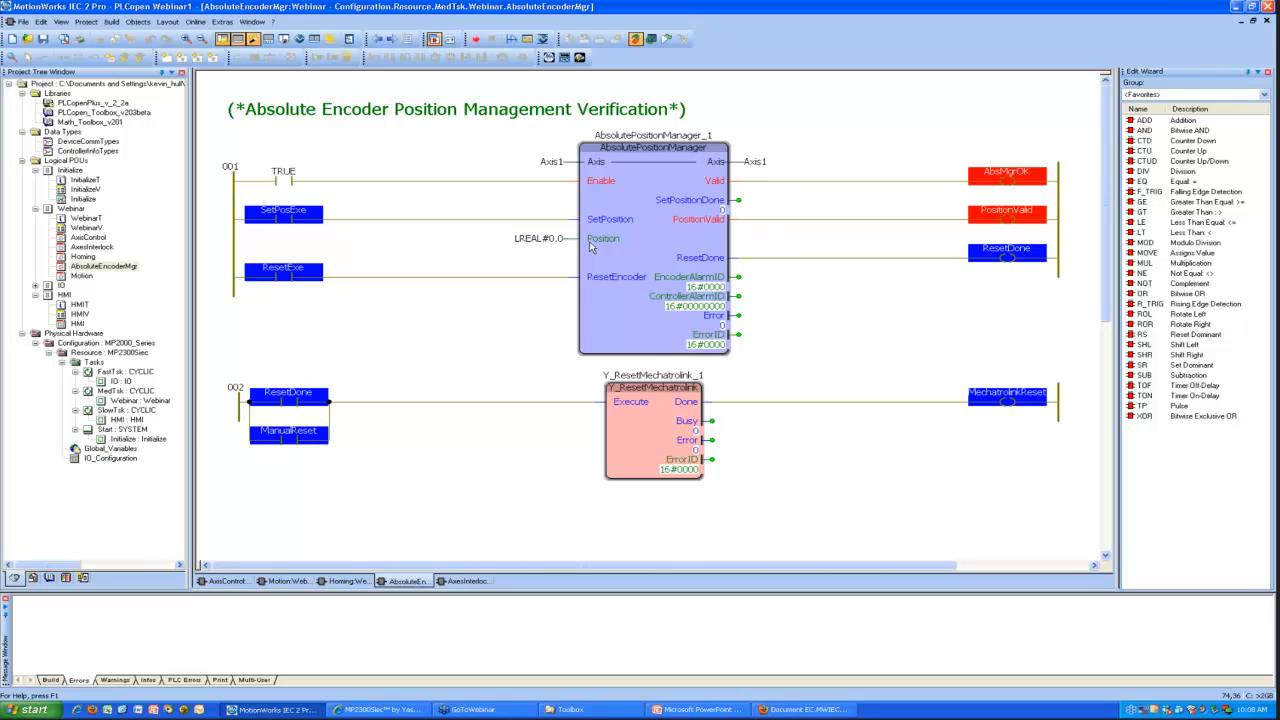
{"action": "mouse_move", "coordinate": [406, 425]}
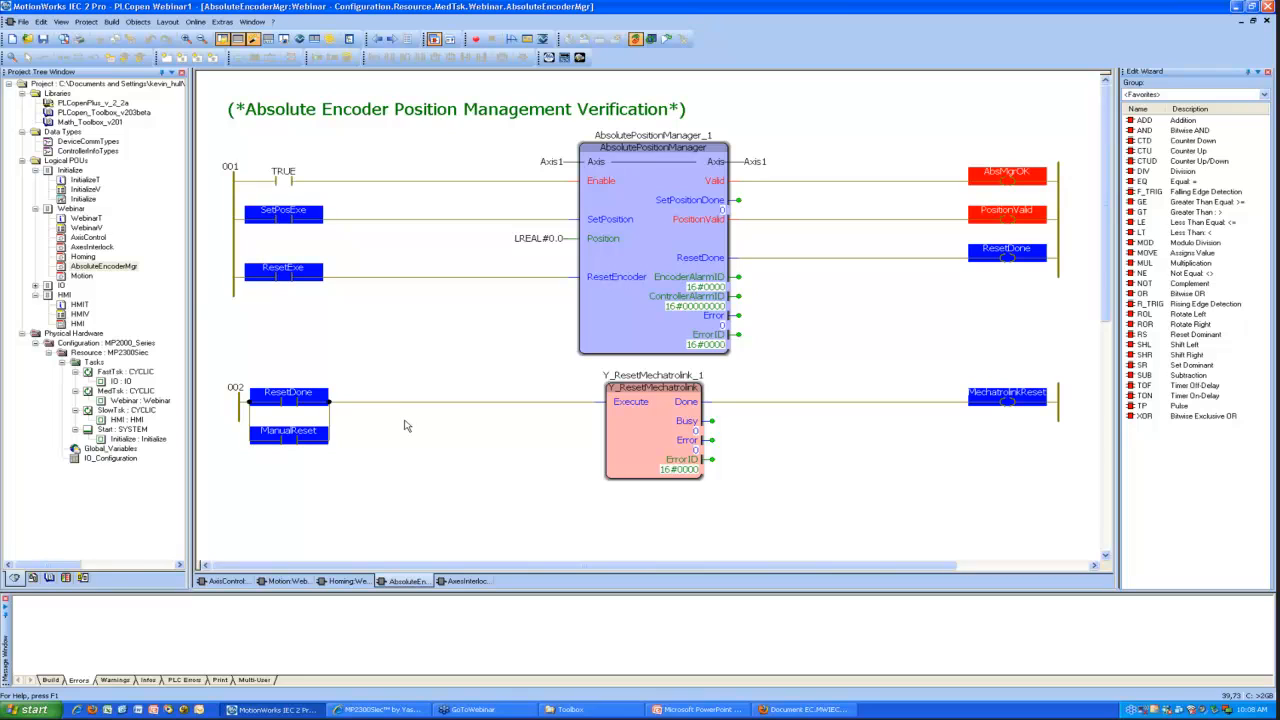
{"action": "mouse_move", "coordinate": [90, 247]}
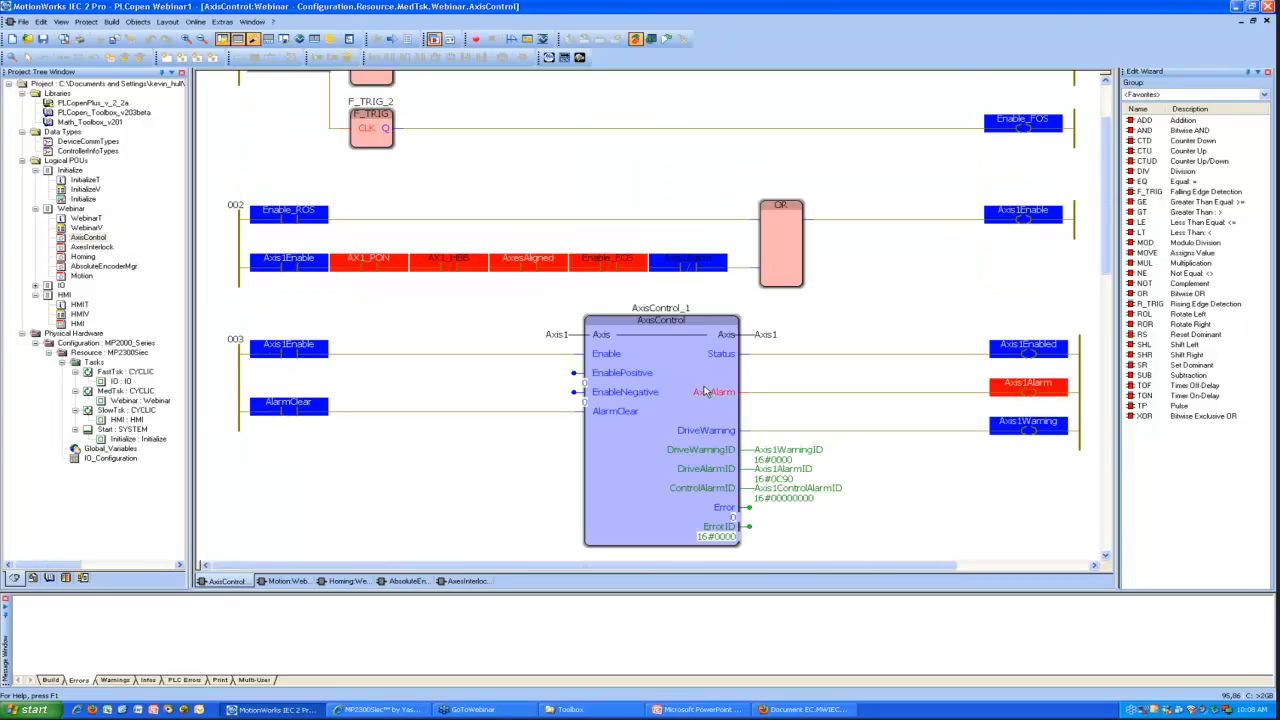
{"action": "mouse_move", "coordinate": [760, 491]}
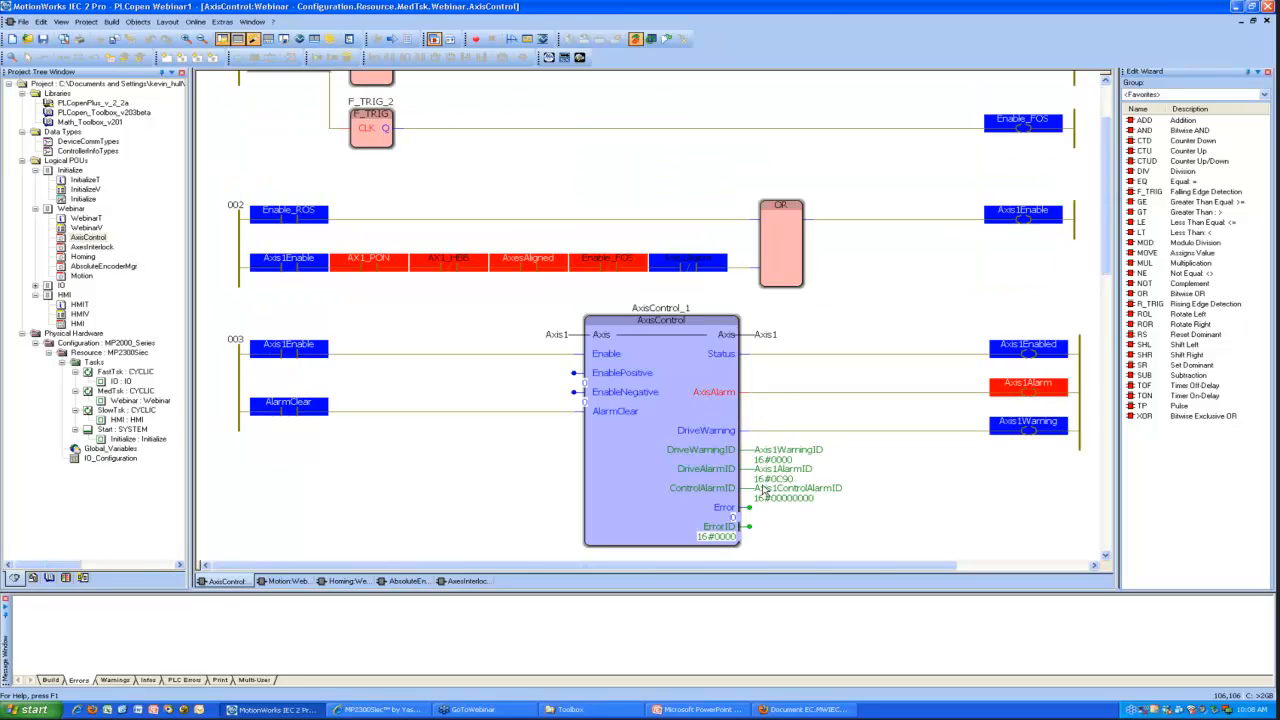
{"action": "mouse_move", "coordinate": [782, 489]}
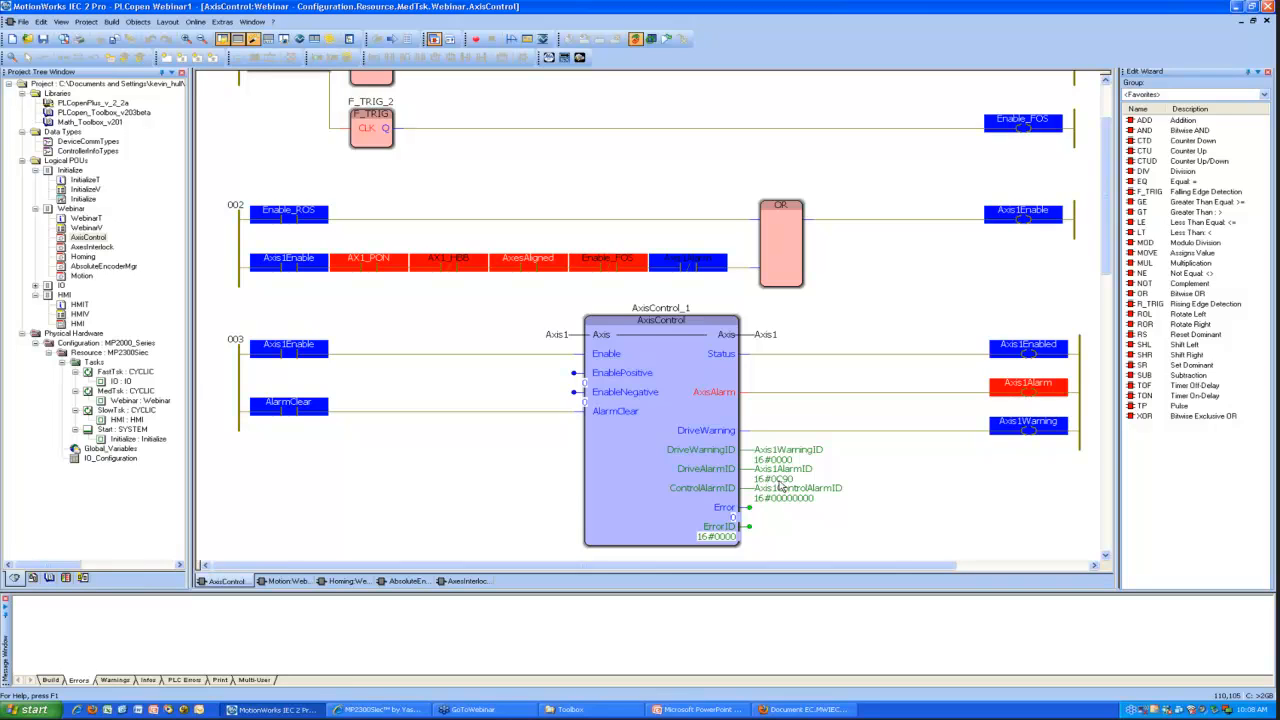
{"action": "mouse_move", "coordinate": [776, 488]}
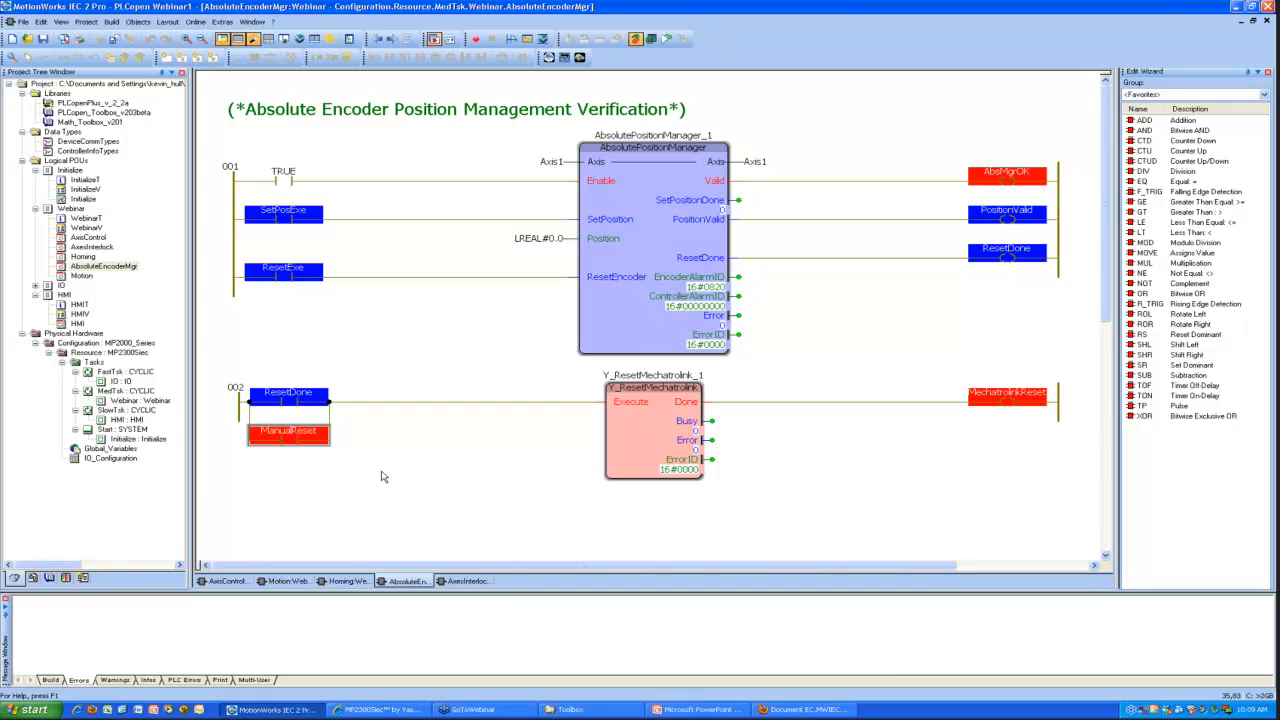
Step: Overwrite the ManualReset contact with FALSE to drop the Mechatrolink reset
{"action": "double_click", "coordinate": [289, 431]}
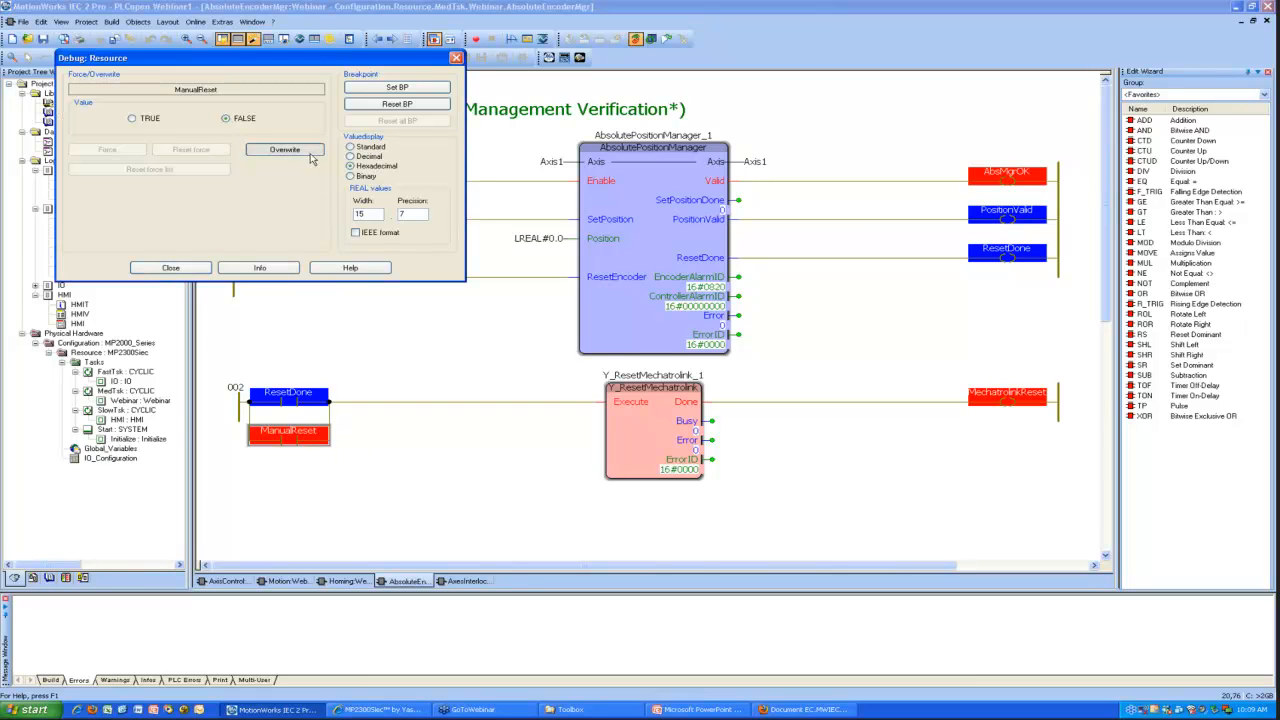
{"action": "left_click", "coordinate": [170, 267]}
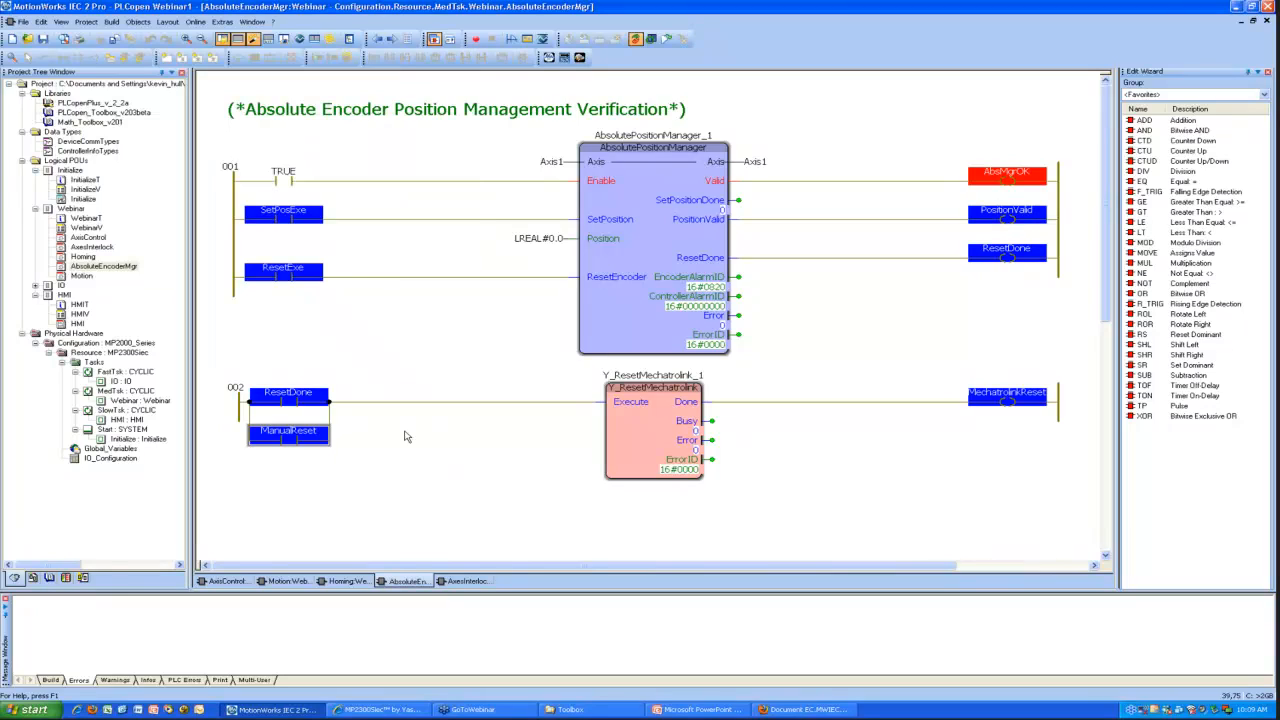
{"action": "mouse_move", "coordinate": [445, 494]}
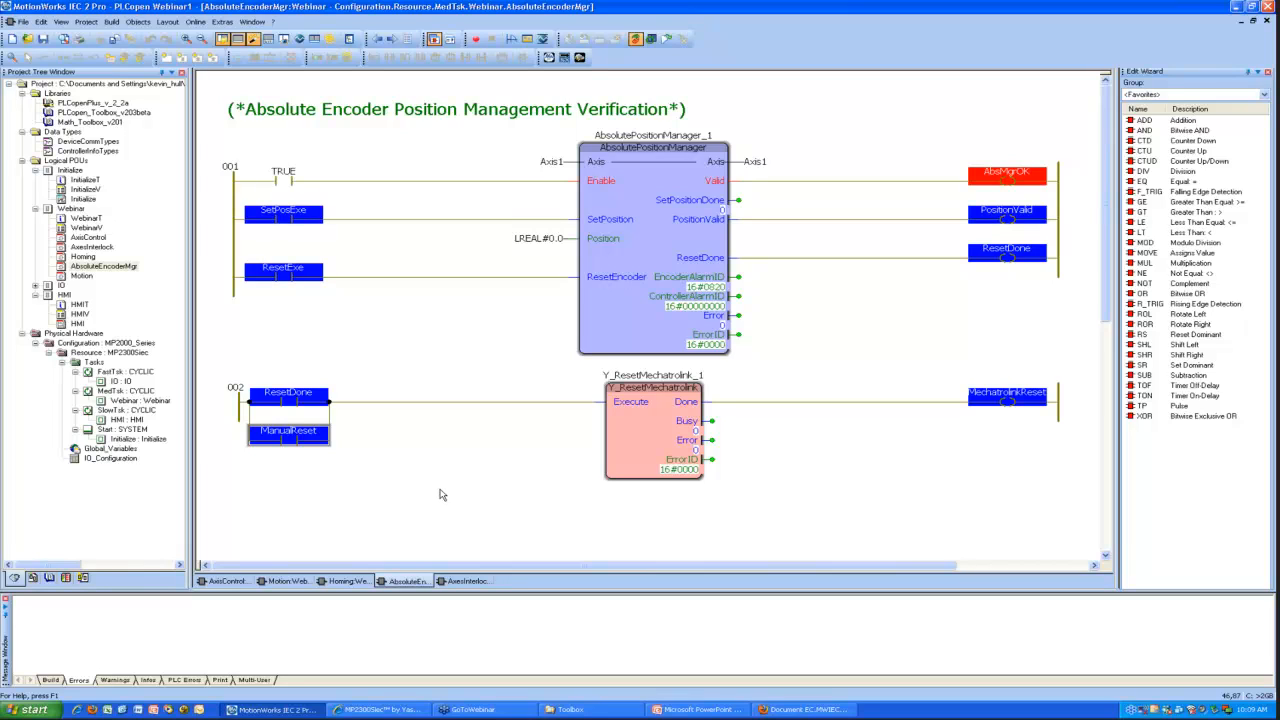
{"action": "mouse_move", "coordinate": [682, 227]}
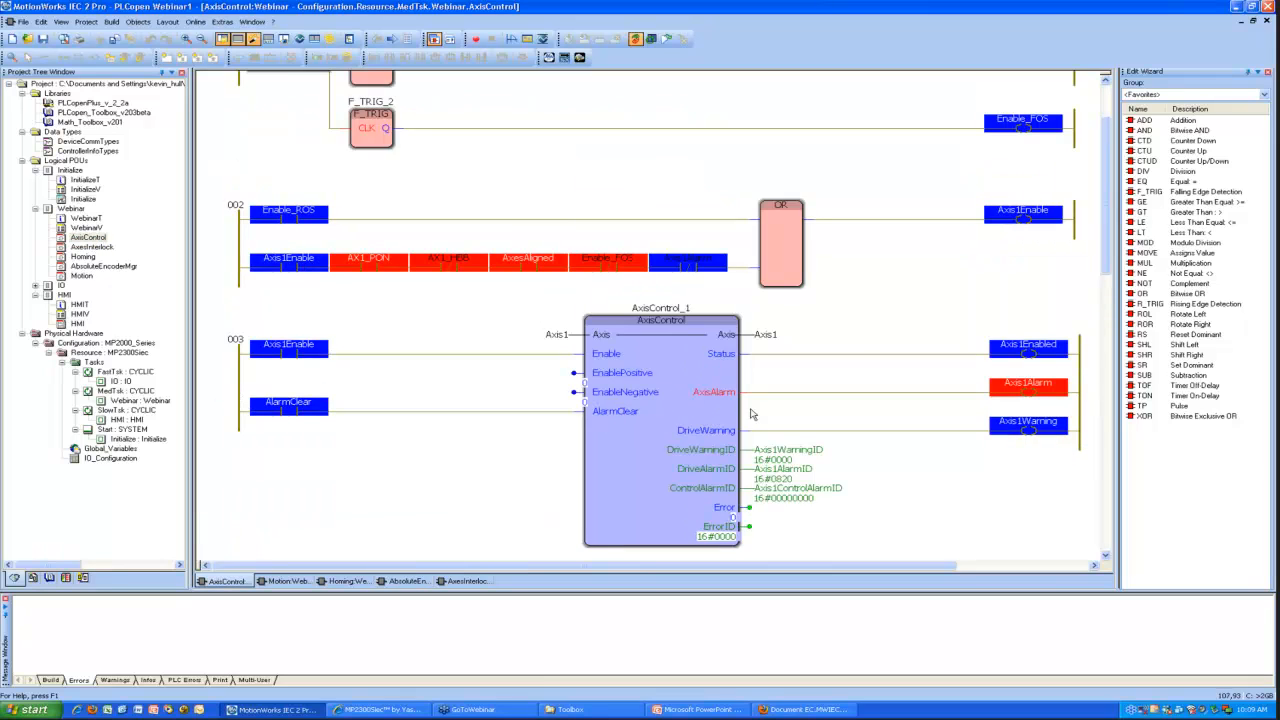
{"action": "mouse_move", "coordinate": [785, 488]}
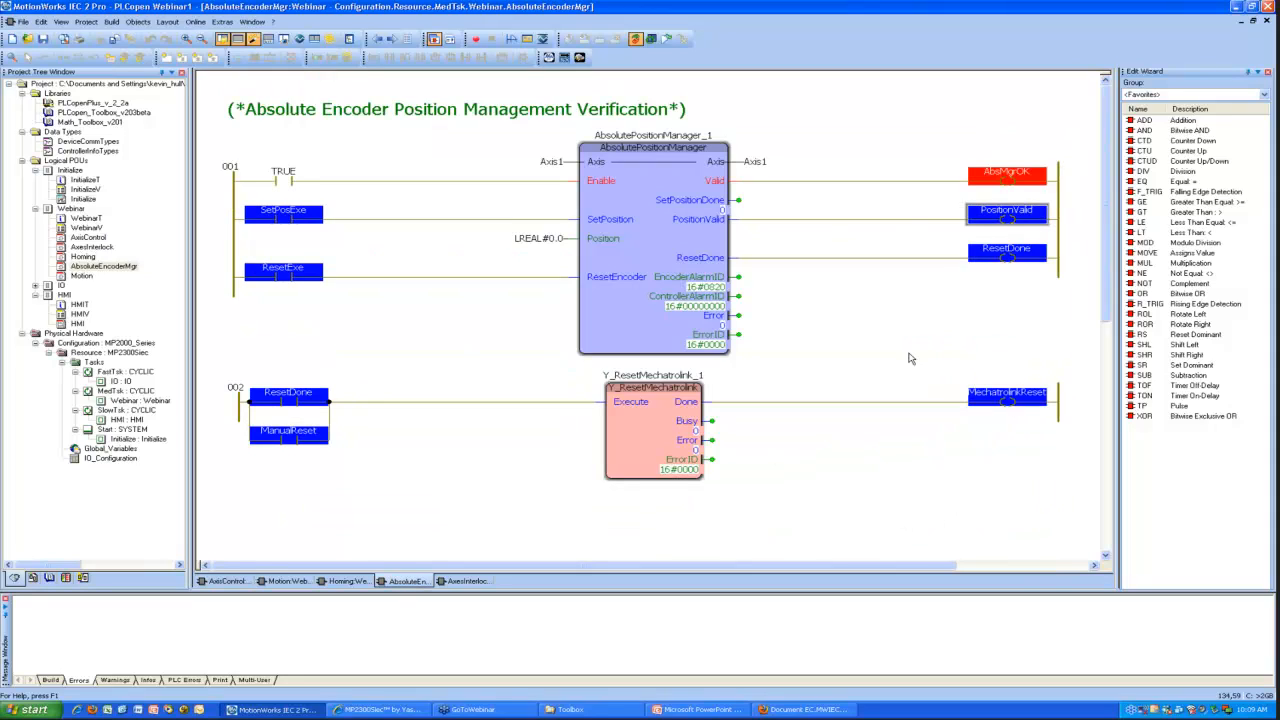
{"action": "mouse_move", "coordinate": [890, 367]}
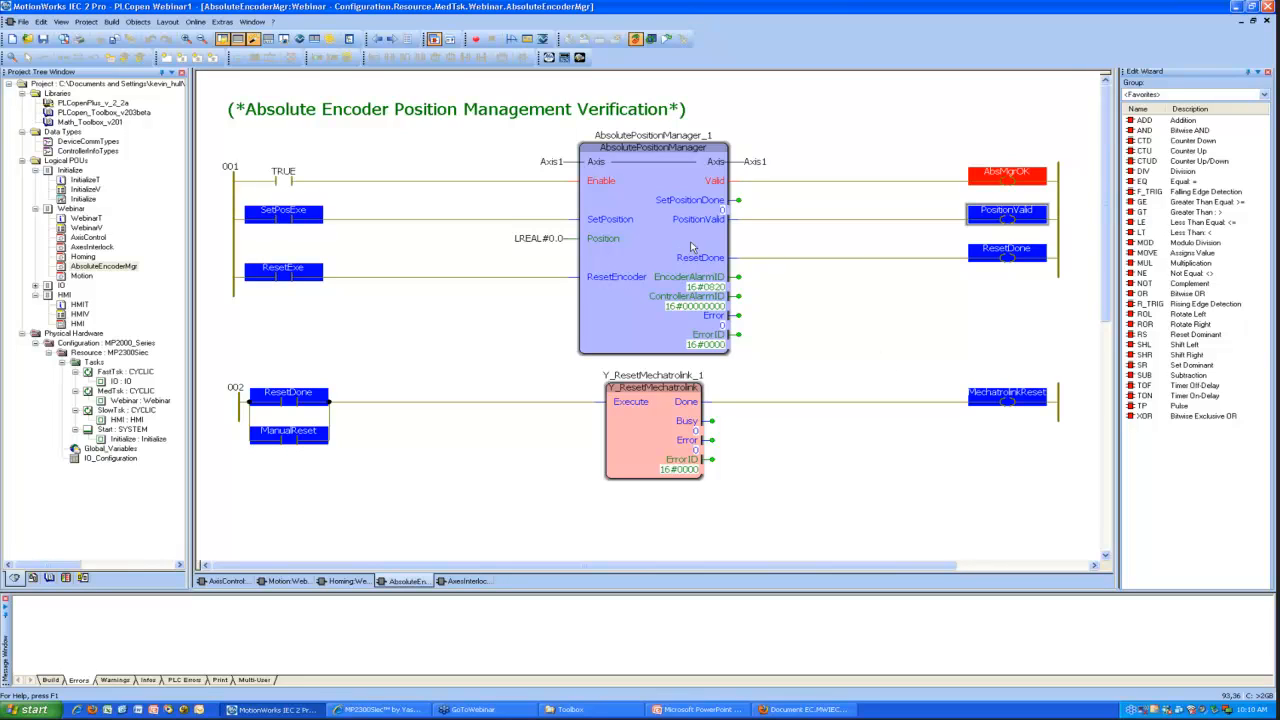
{"action": "mouse_move", "coordinate": [755, 152]}
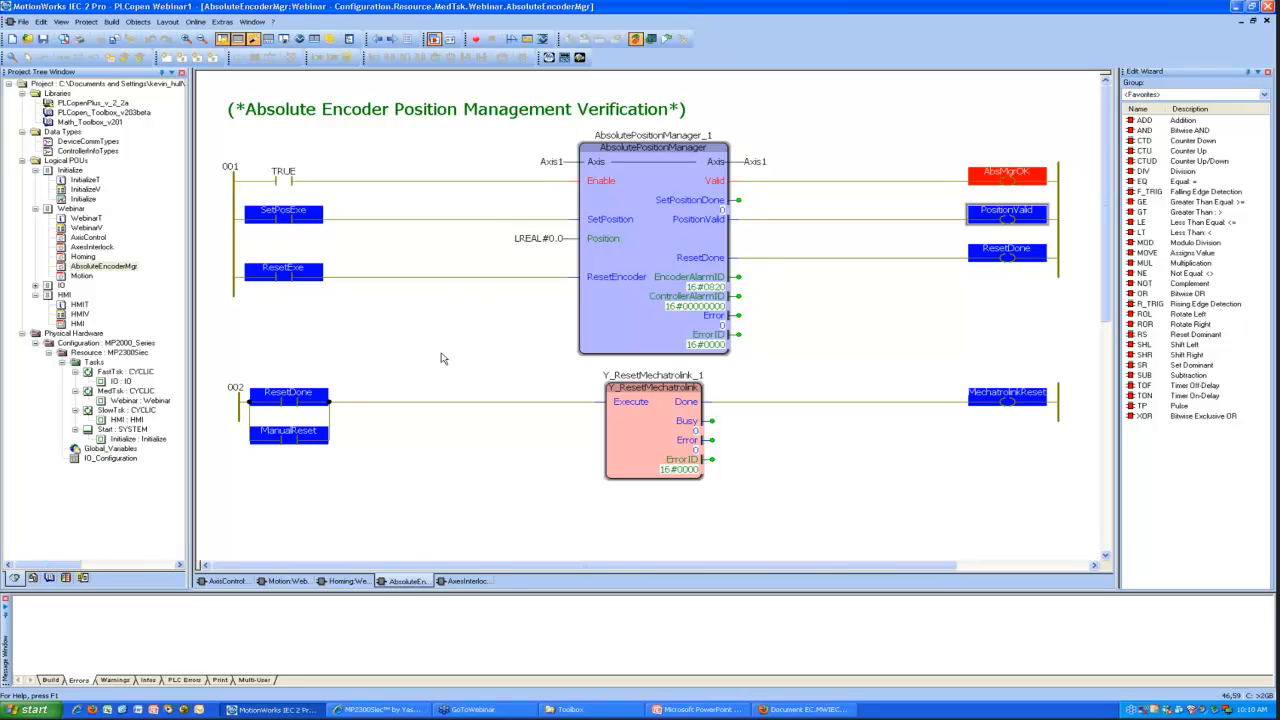
{"action": "mouse_move", "coordinate": [610, 278]}
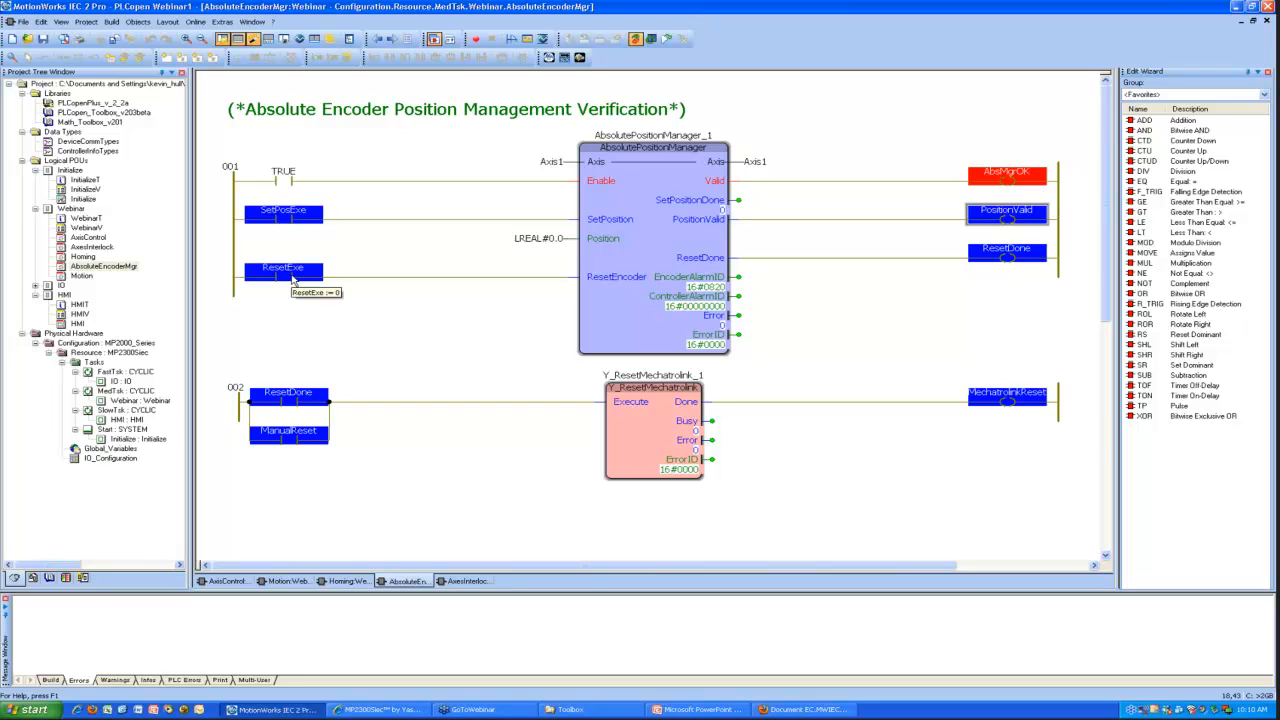
{"action": "mouse_move", "coordinate": [408, 301]}
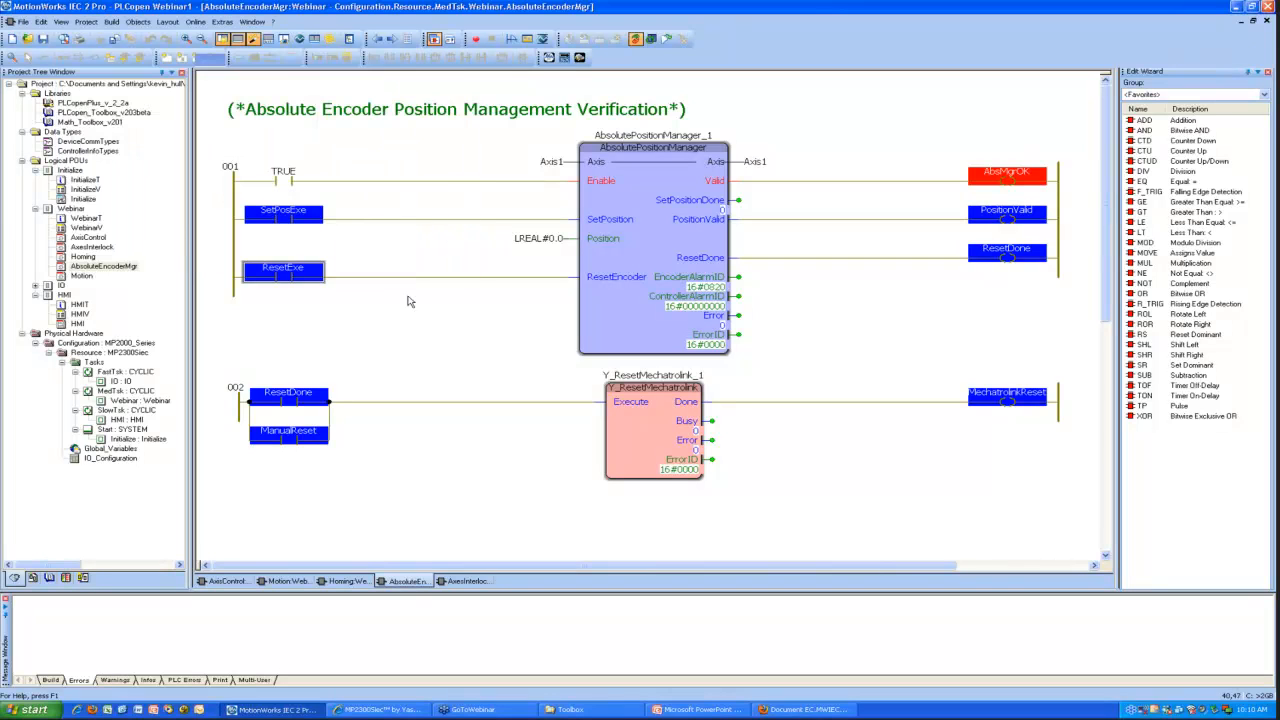
Step: Open the AxisControl worksheet after forcing ResetExe TRUE
{"action": "left_click", "coordinate": [283, 270]}
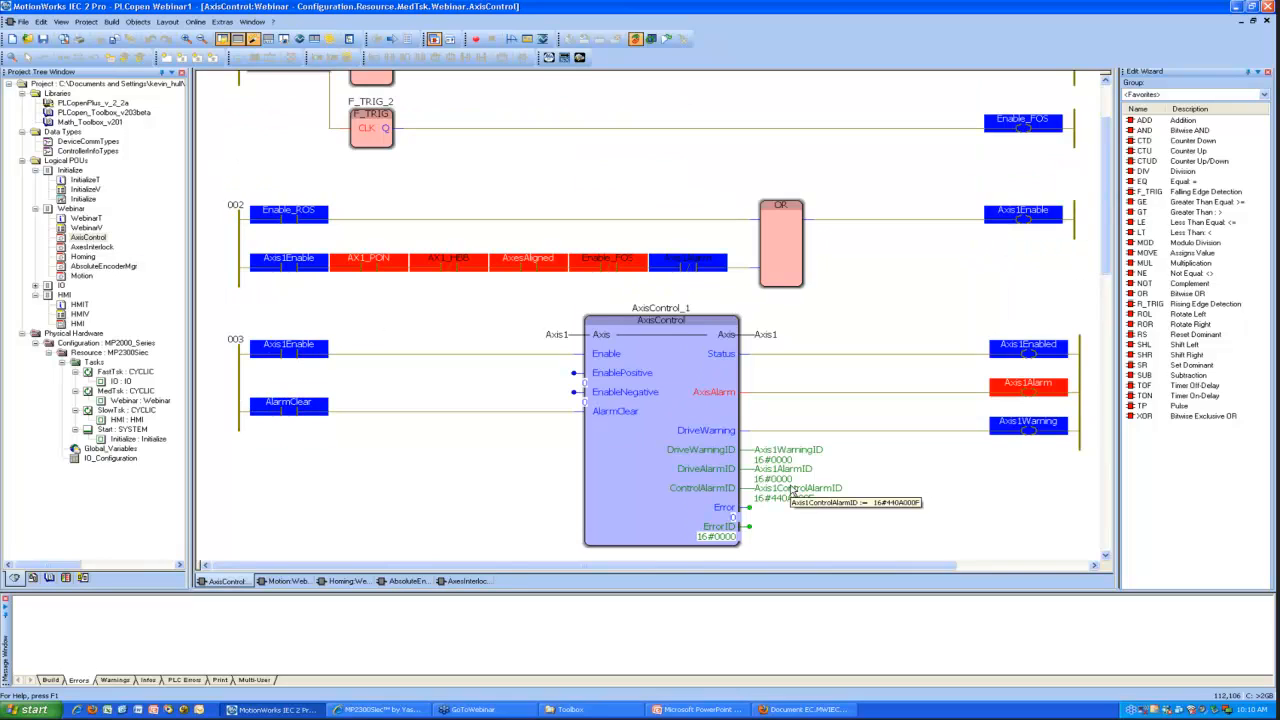
{"action": "mouse_move", "coordinate": [799, 512]}
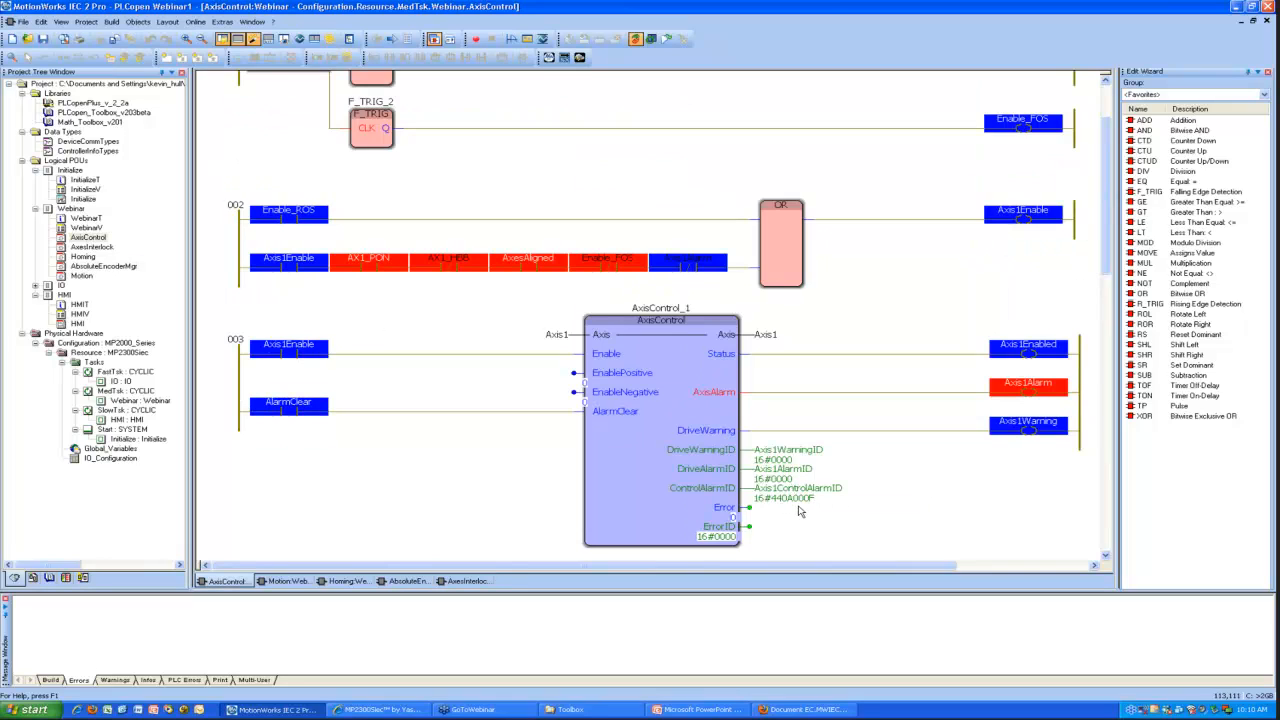
Step: Toggle AlarmClear to clear the axis alarm, then return to AbsoluteEncoderMgr
{"action": "double_click", "coordinate": [289, 402]}
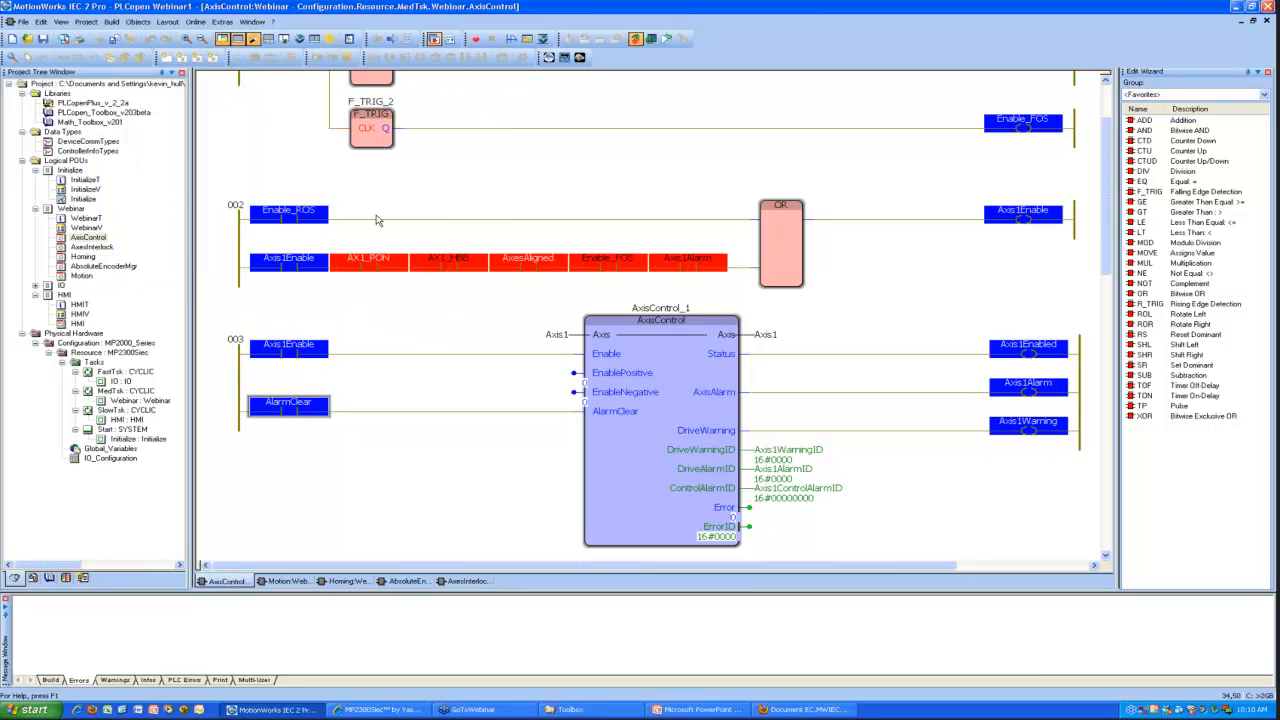
{"action": "mouse_move", "coordinate": [461, 514]}
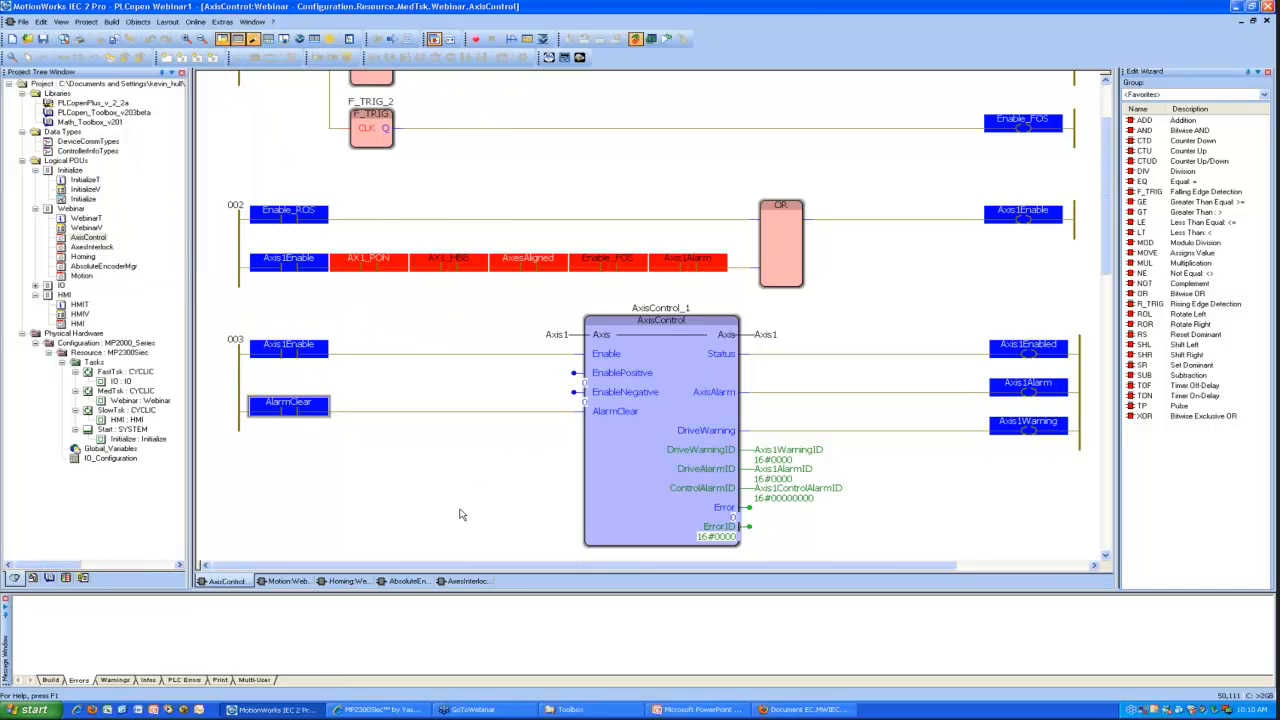
{"action": "mouse_move", "coordinate": [430, 481]}
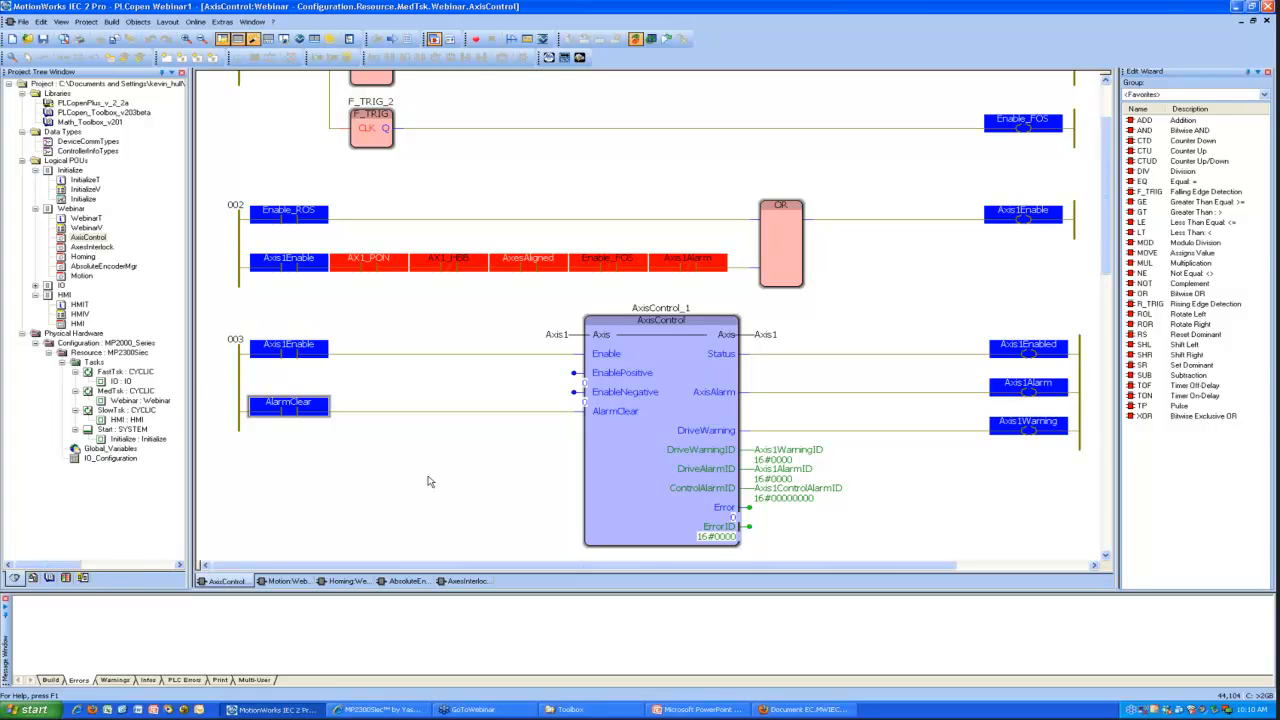
{"action": "left_click", "coordinate": [104, 265]}
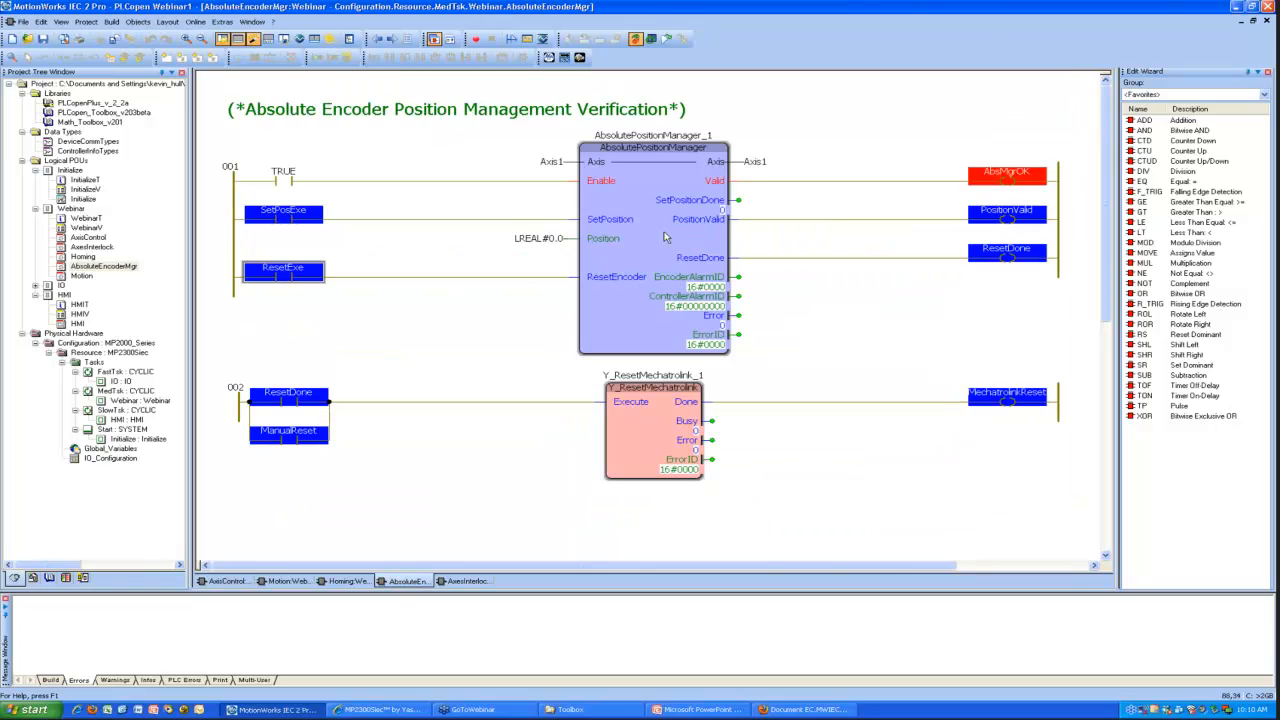
{"action": "mouse_move", "coordinate": [710, 230]}
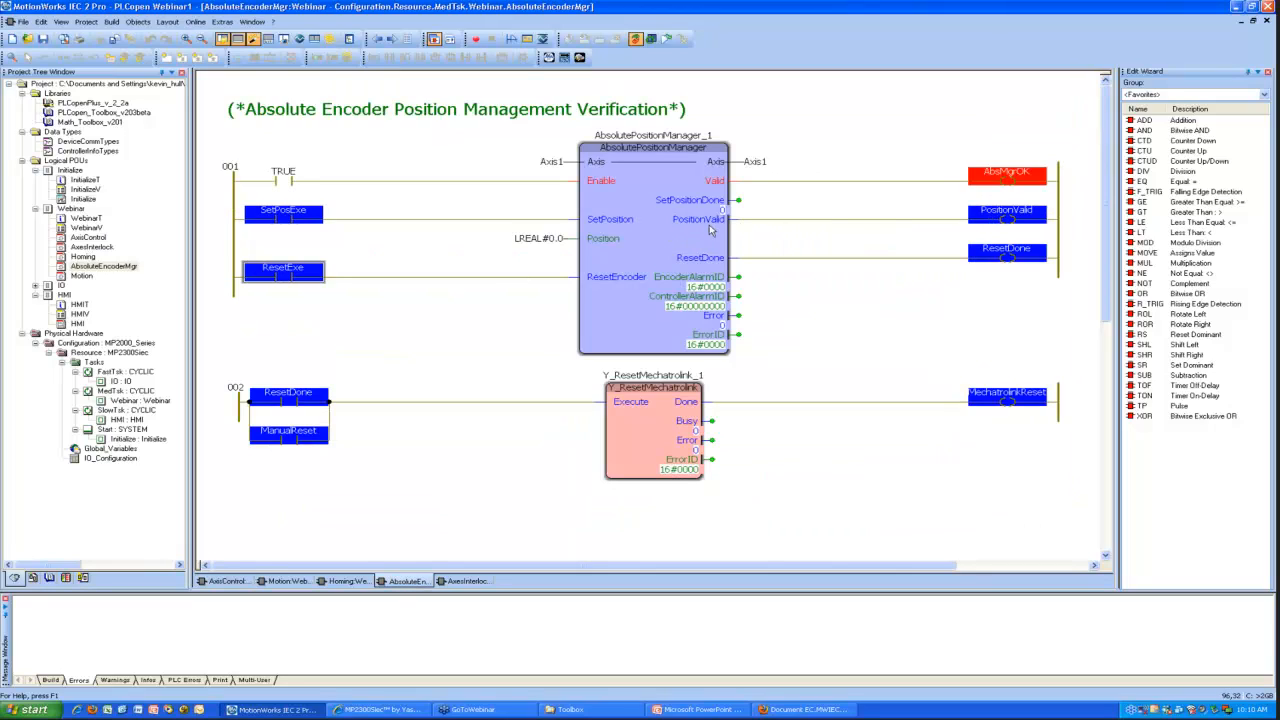
{"action": "mouse_move", "coordinate": [302, 238]}
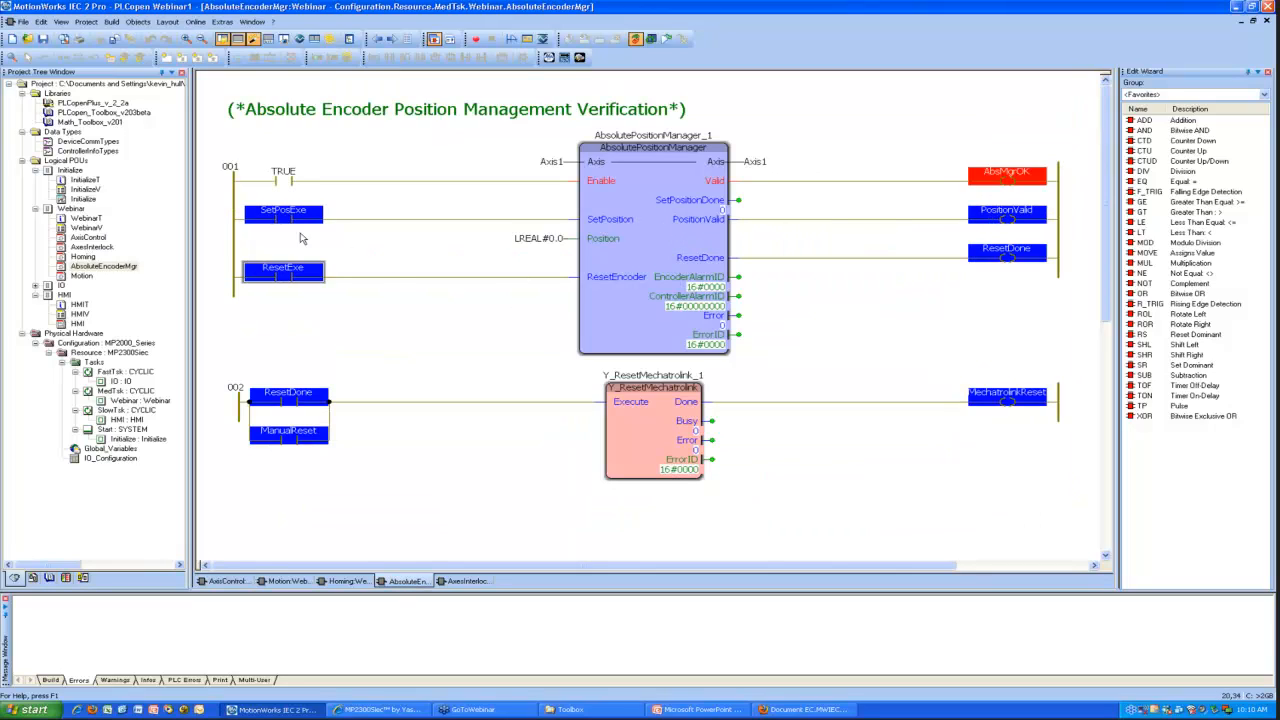
{"action": "mouse_move", "coordinate": [495, 262]}
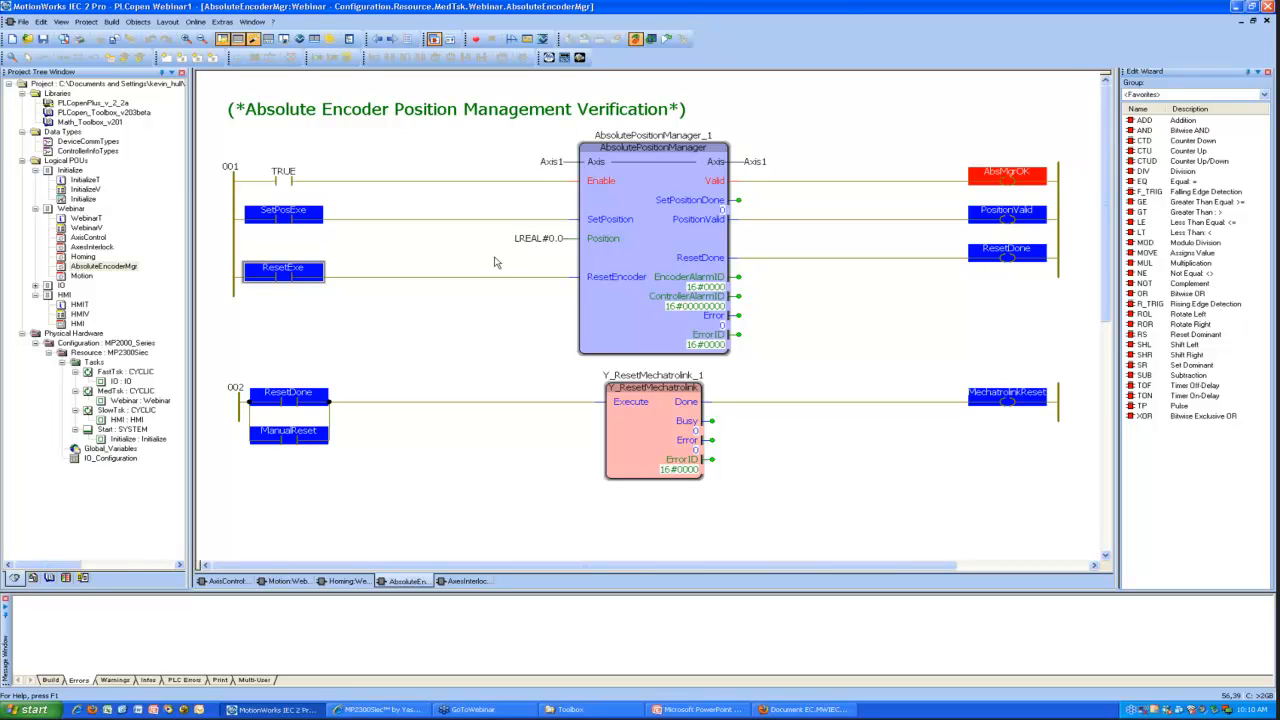
{"action": "mouse_move", "coordinate": [505, 335]}
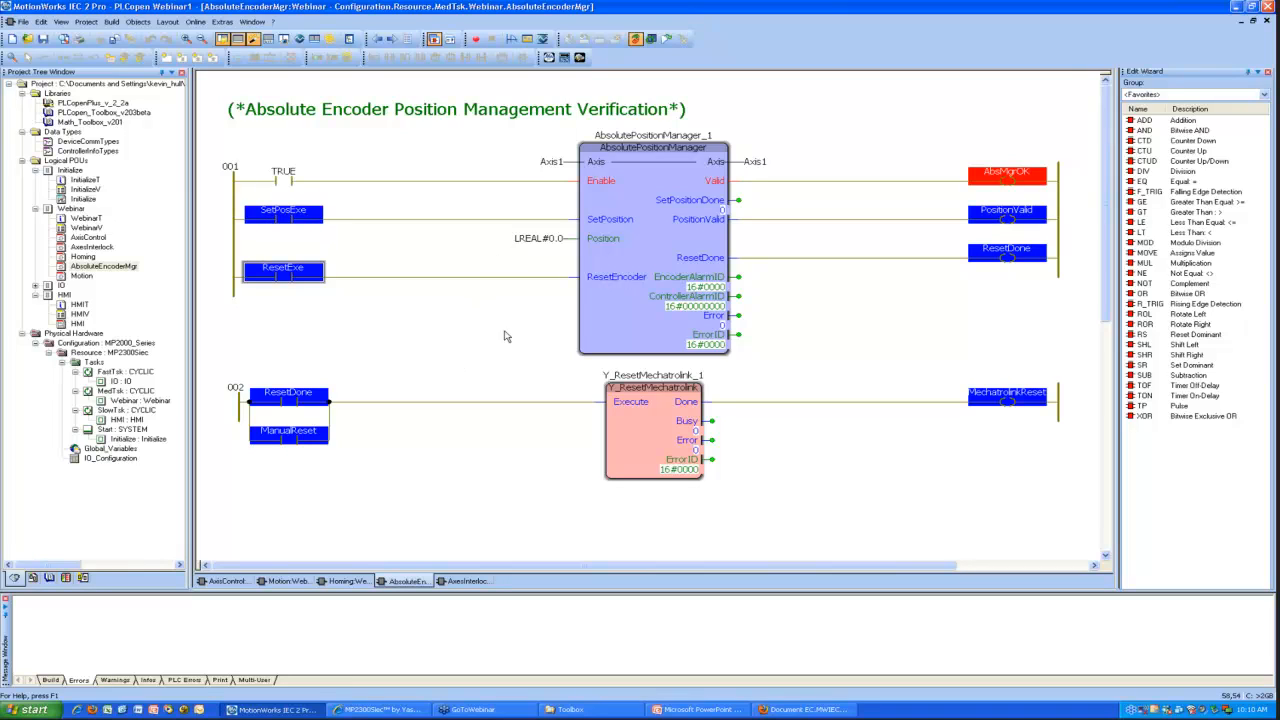
{"action": "mouse_move", "coordinate": [584, 250]}
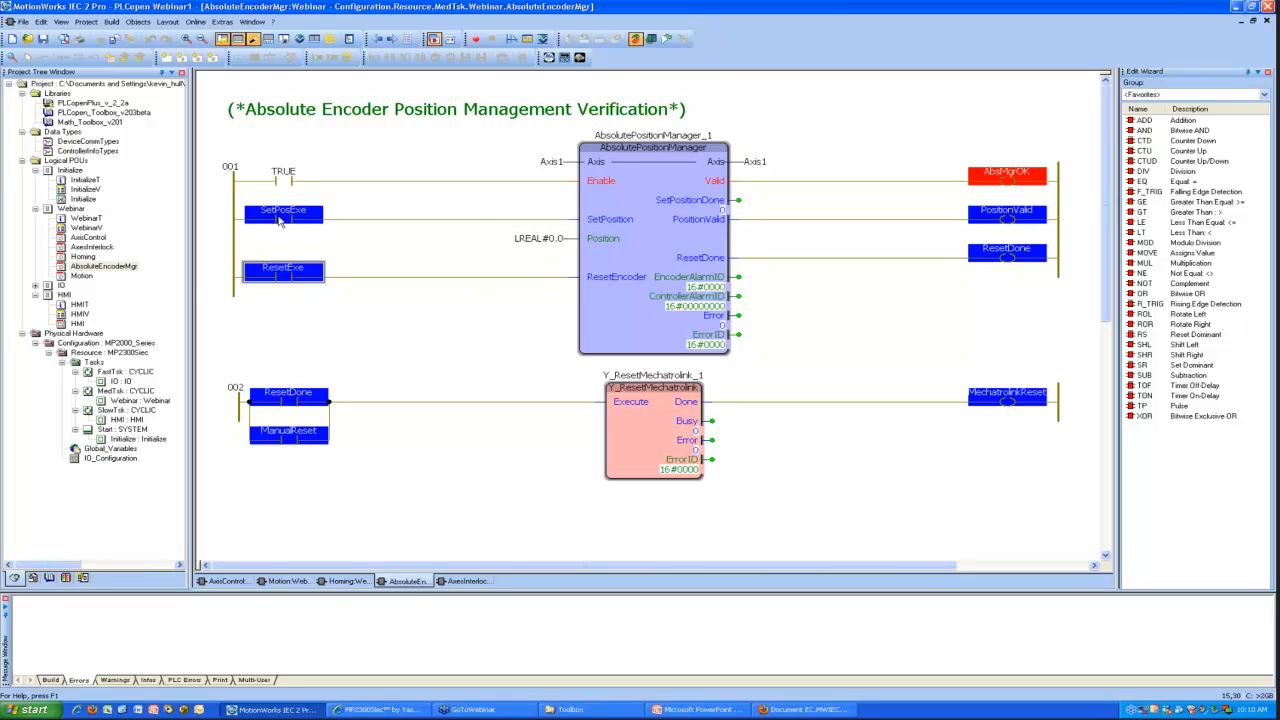
Step: Toggle SetPosExe TRUE so the PositionValid coil energizes
{"action": "double_click", "coordinate": [283, 210]}
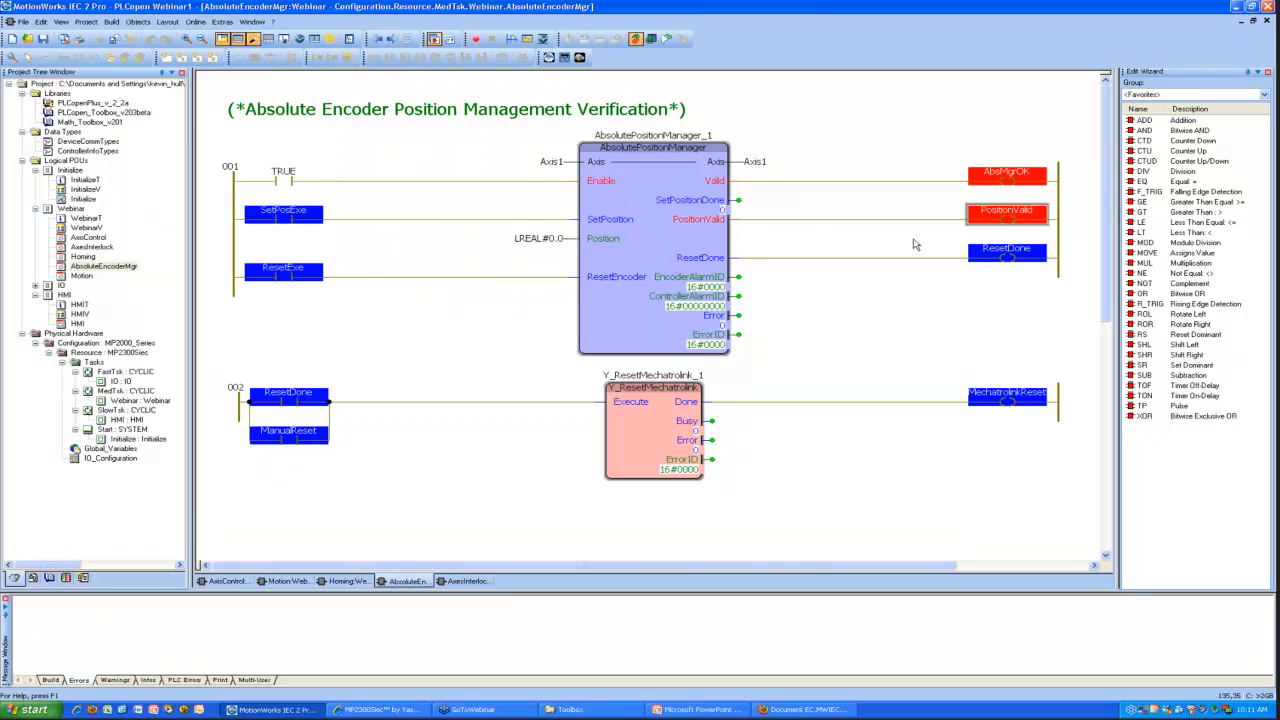
{"action": "mouse_move", "coordinate": [840, 386]}
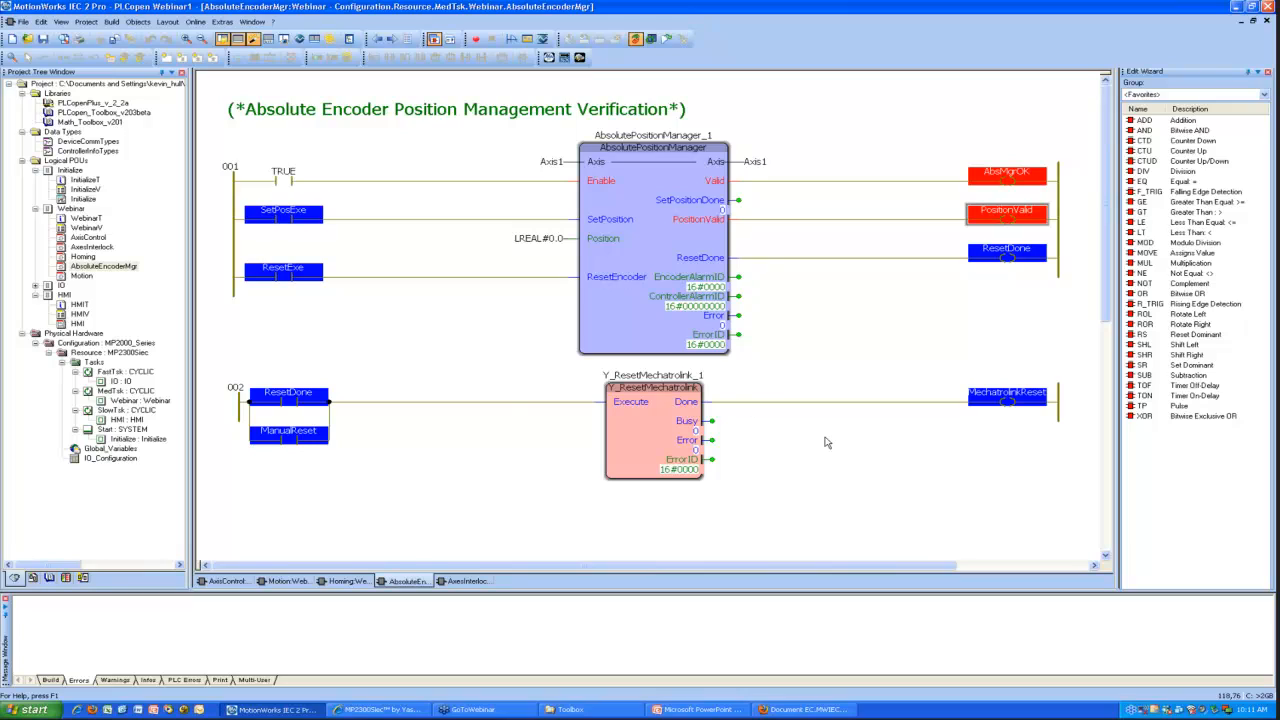
{"action": "mouse_move", "coordinate": [381, 355]}
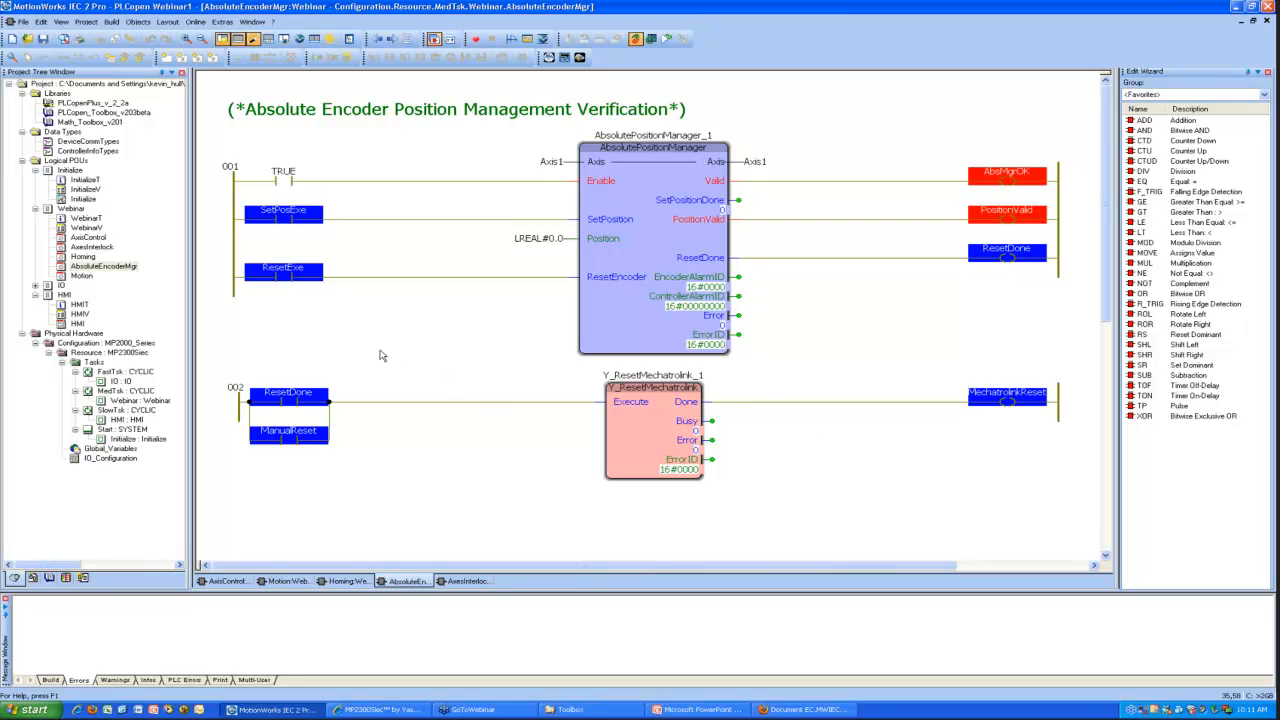